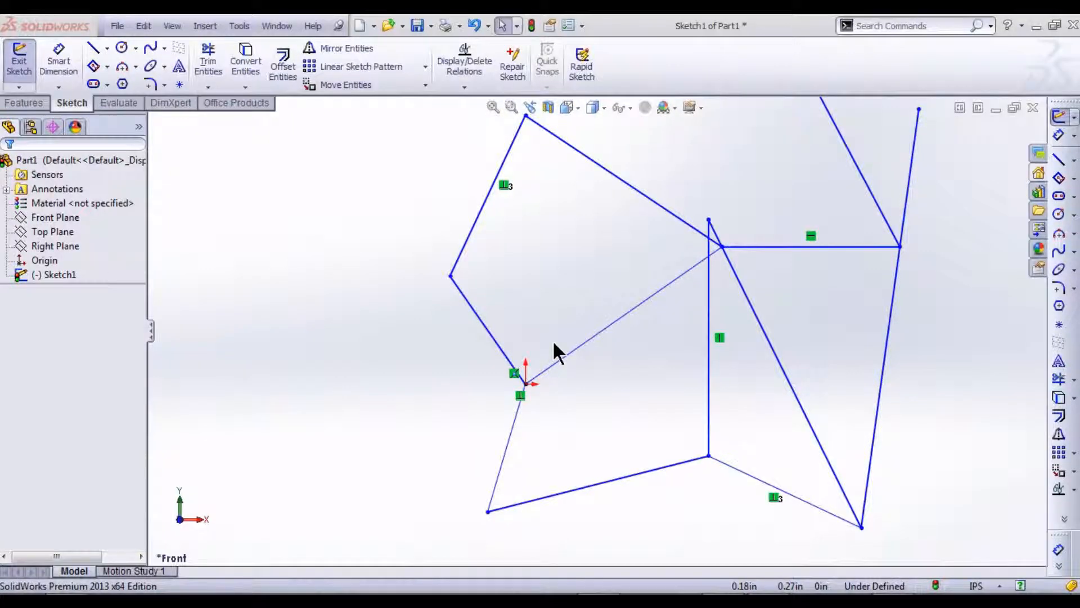
mouse_move(237, 221)
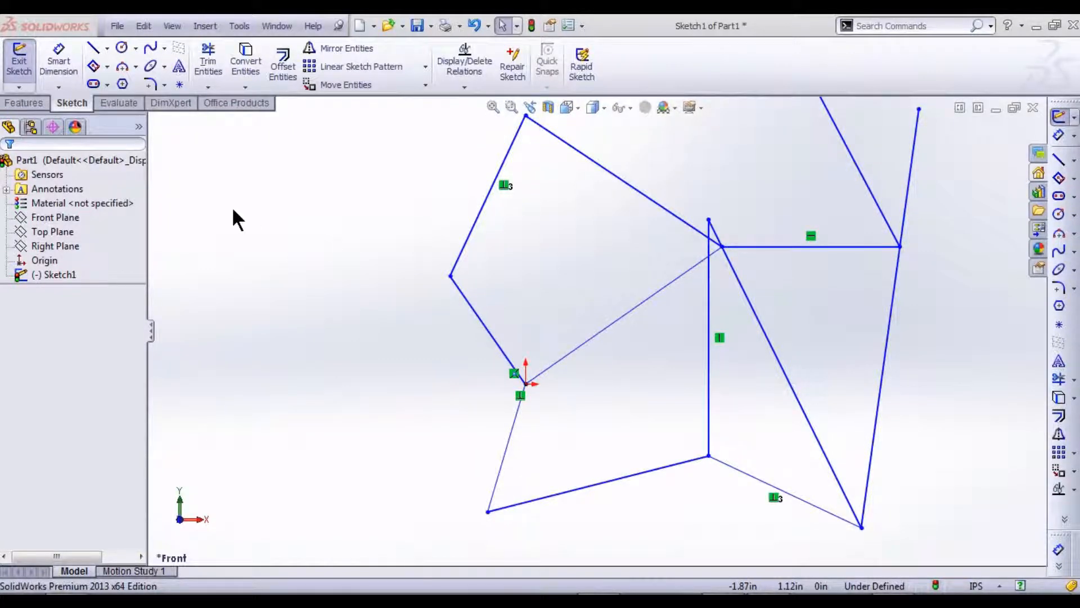
mouse_move(208, 65)
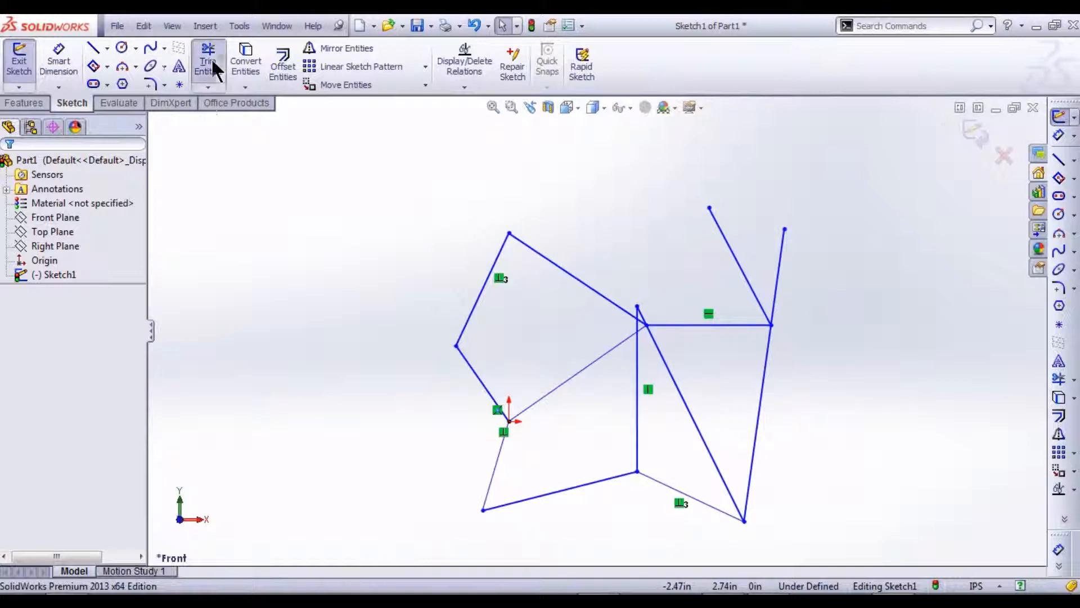
Step: Start the Trim Entities tool to begin trimming the zigzag sketch lines
click(208, 62)
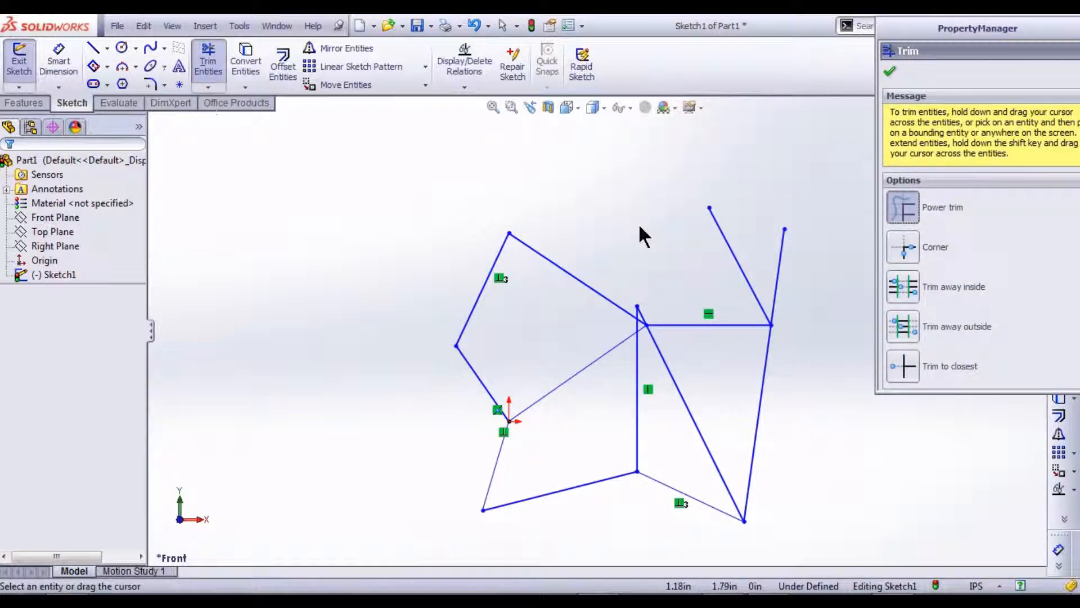
mouse_move(585, 217)
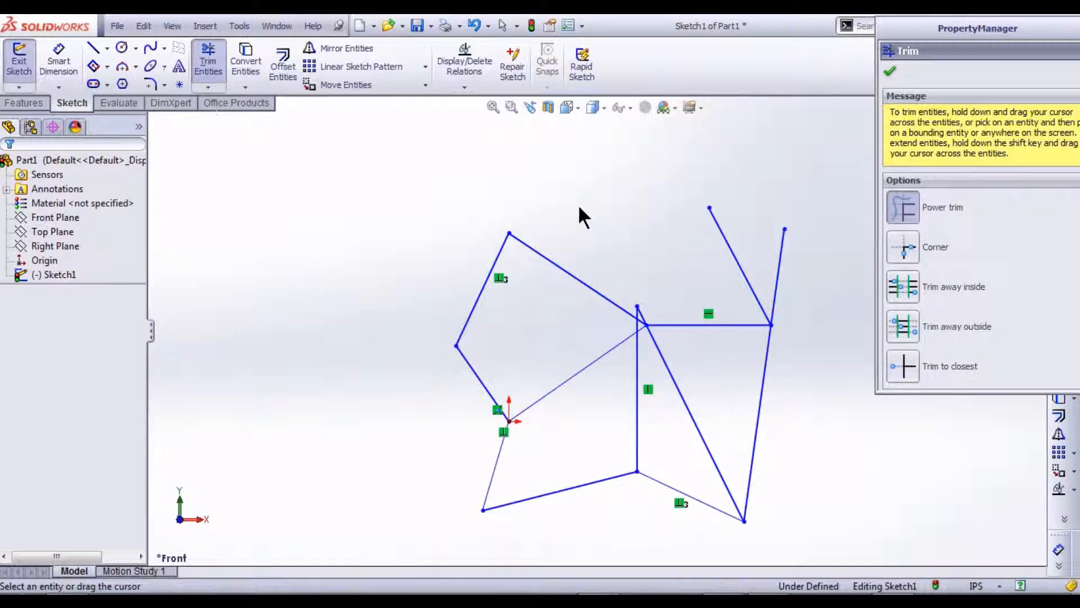
mouse_move(583, 236)
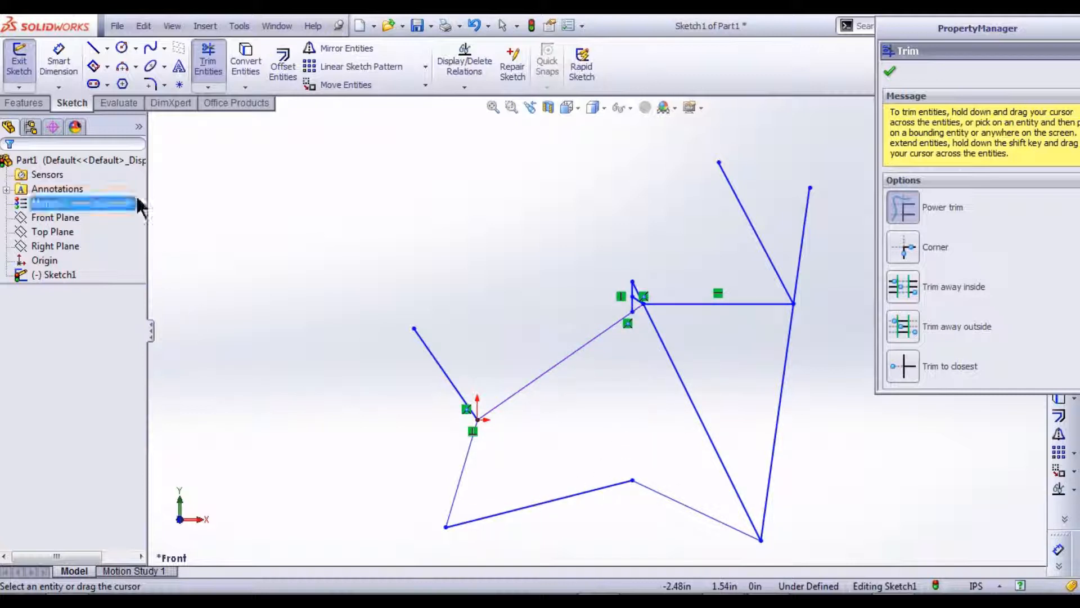
Step: Sketch a circle at the upper left and draw two radius lines from its centre to its edge
click(122, 47)
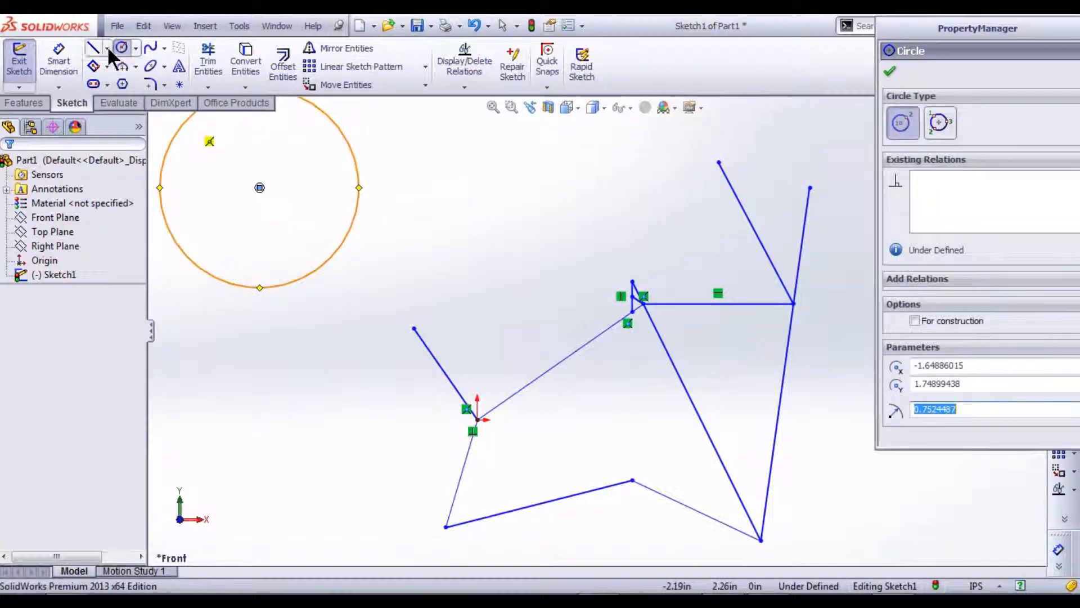
click(108, 47)
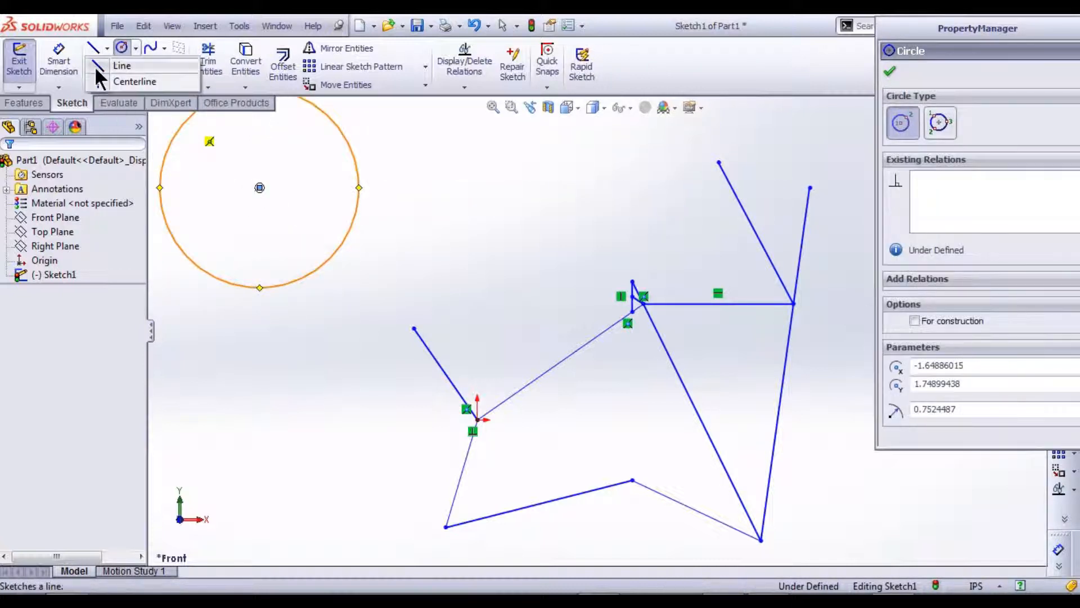
click(122, 65)
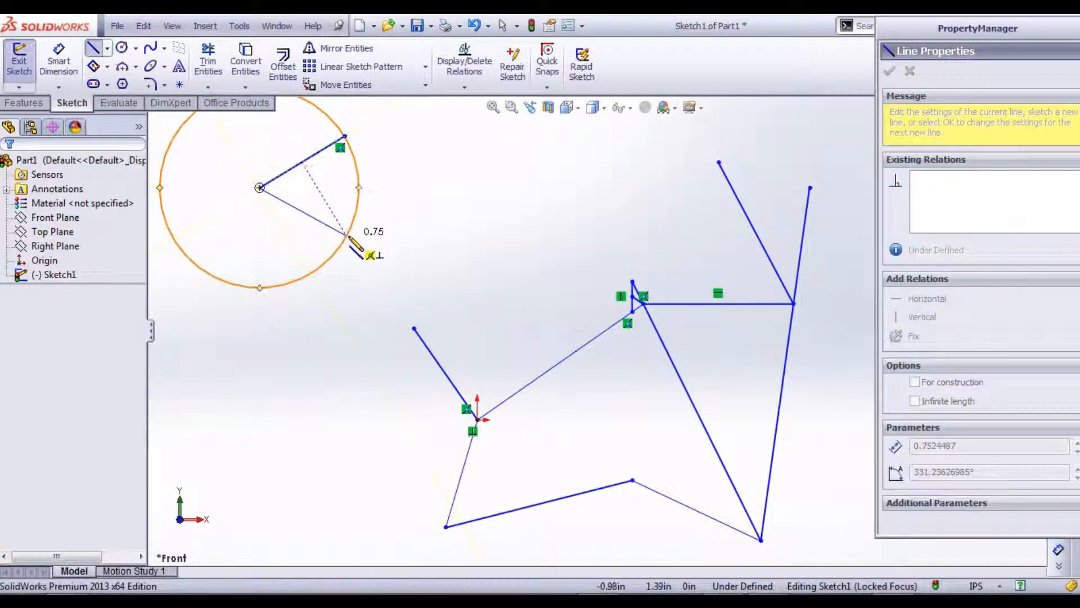
click(888, 70)
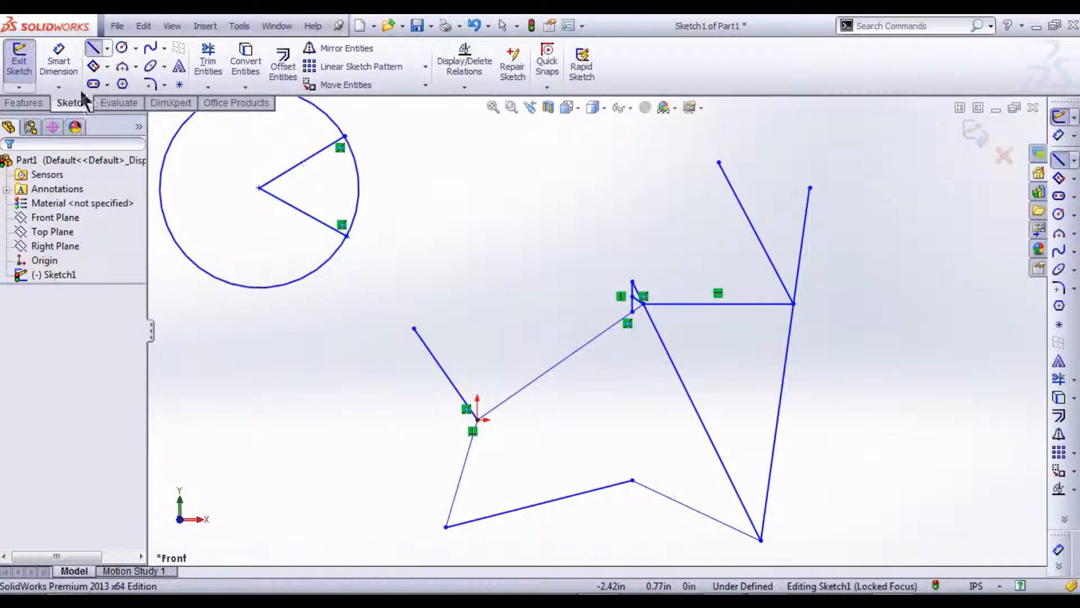
Step: Power trim the arc between the two radii, then switch to Corner trimming for the right-side lines
click(207, 60)
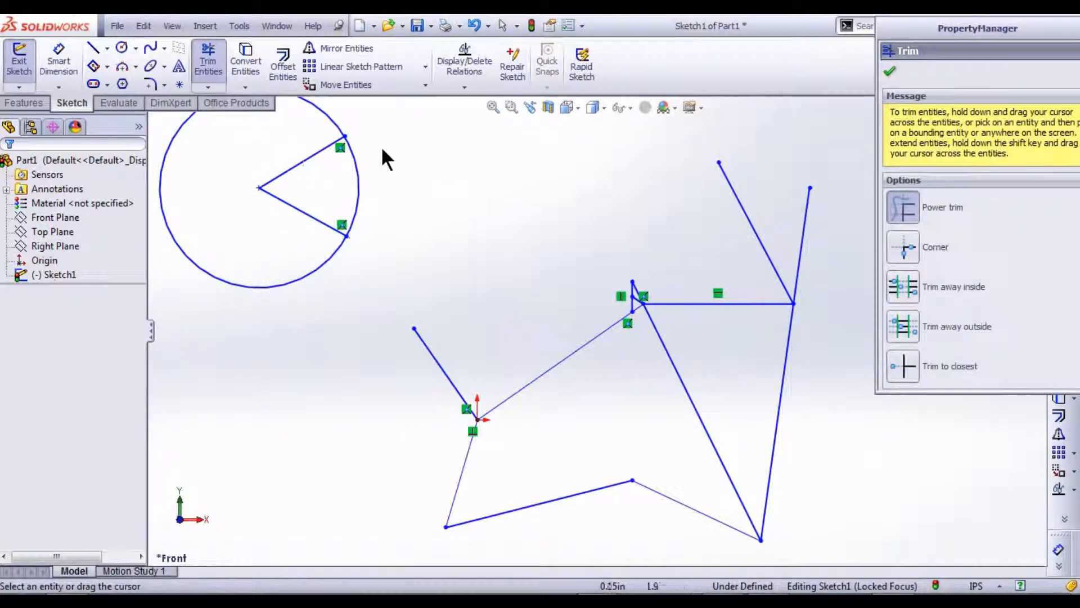
click(354, 186)
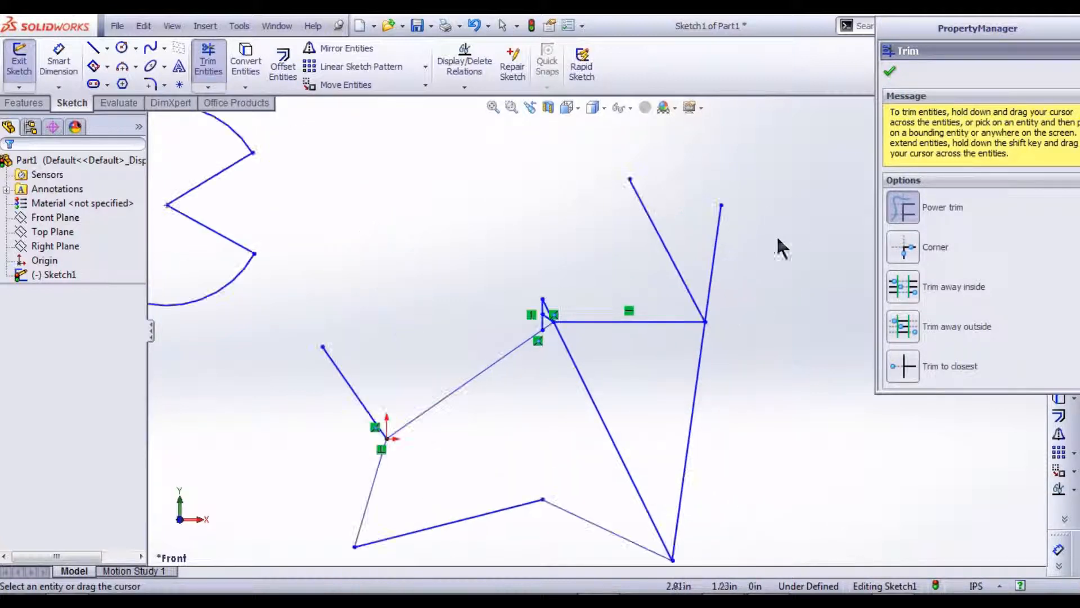
click(935, 247)
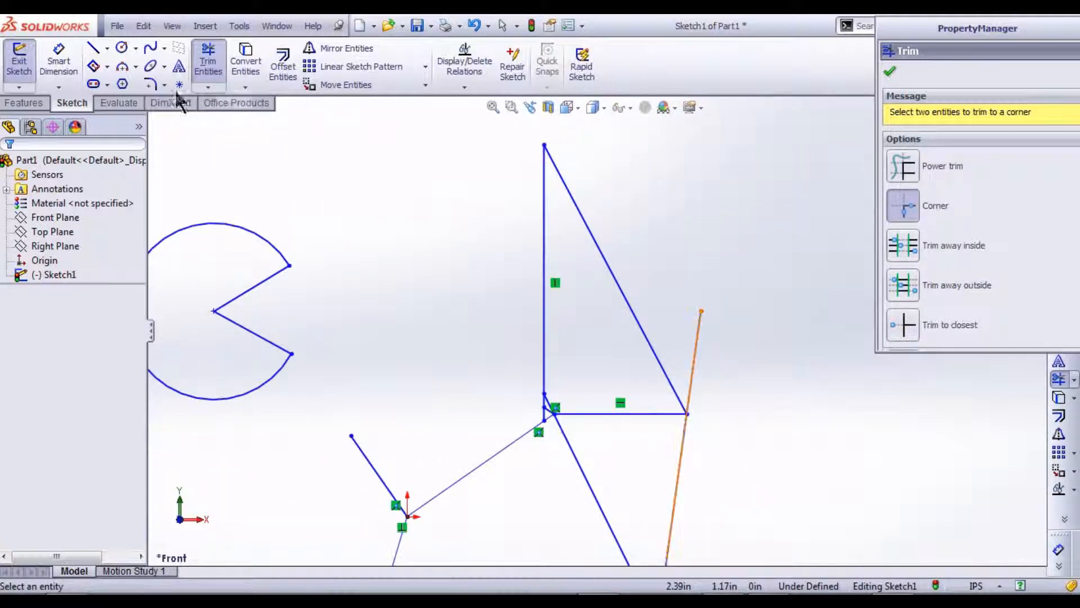
Step: Draw short lines above the circle and join them at a corner with Trim Entities
click(94, 47)
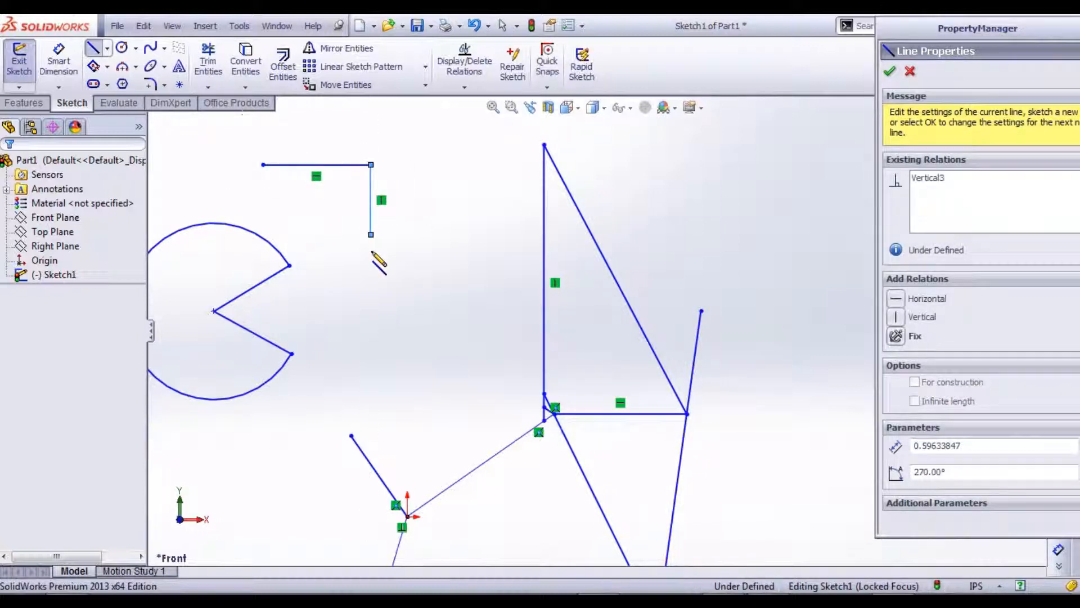
click(889, 71)
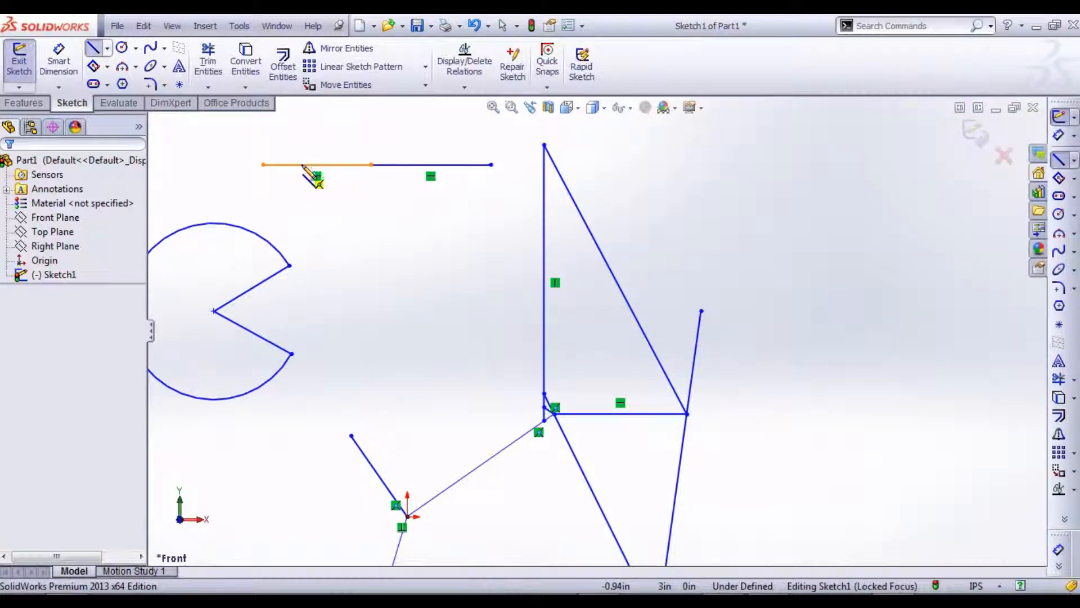
click(207, 66)
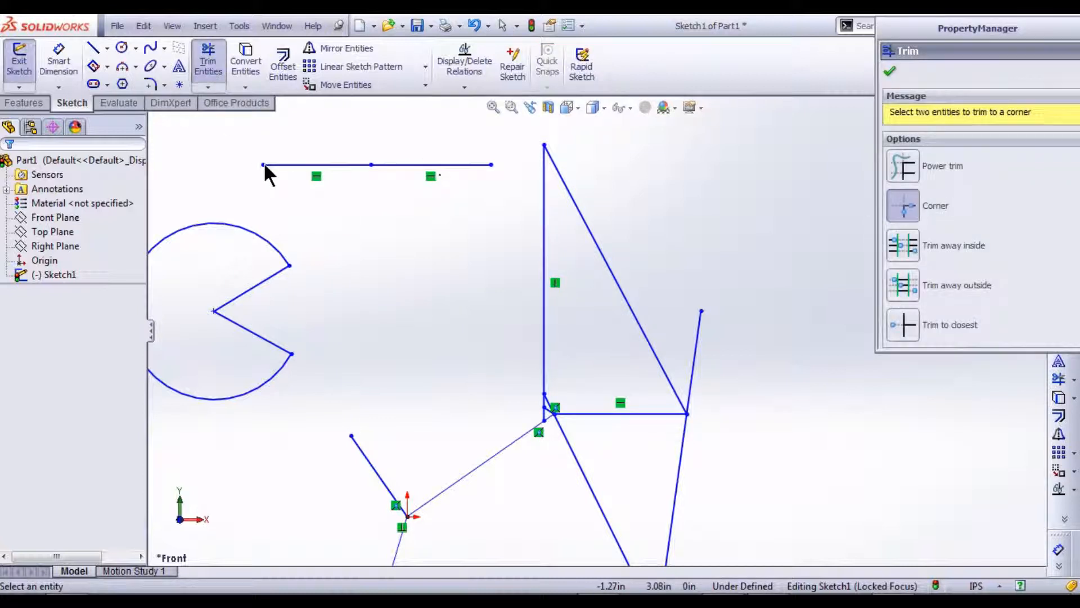
click(904, 165)
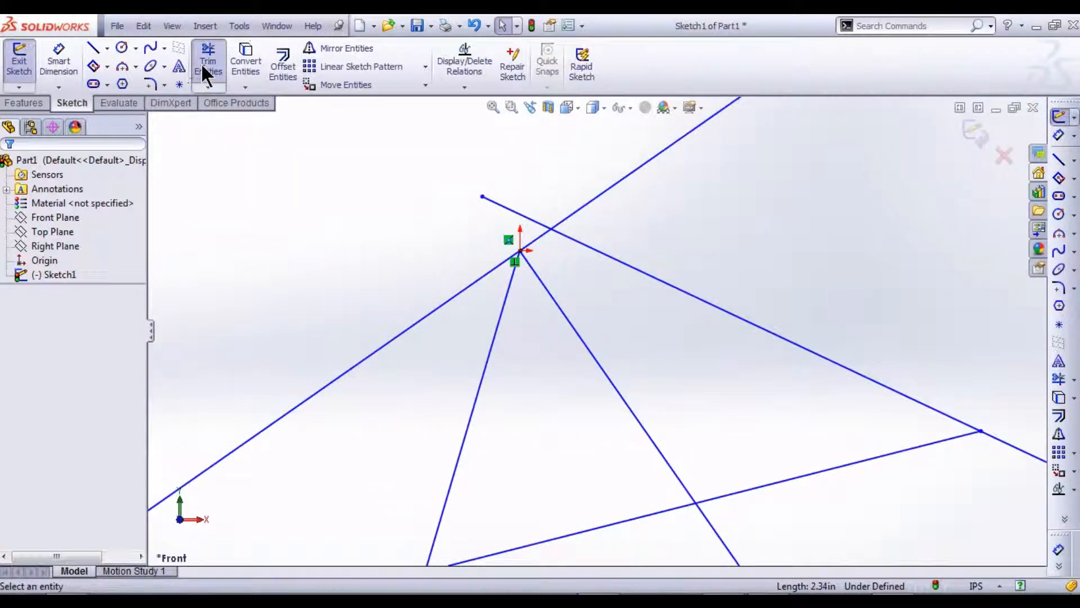
Step: Reactivate corner trimming over the long crossing lines
click(207, 62)
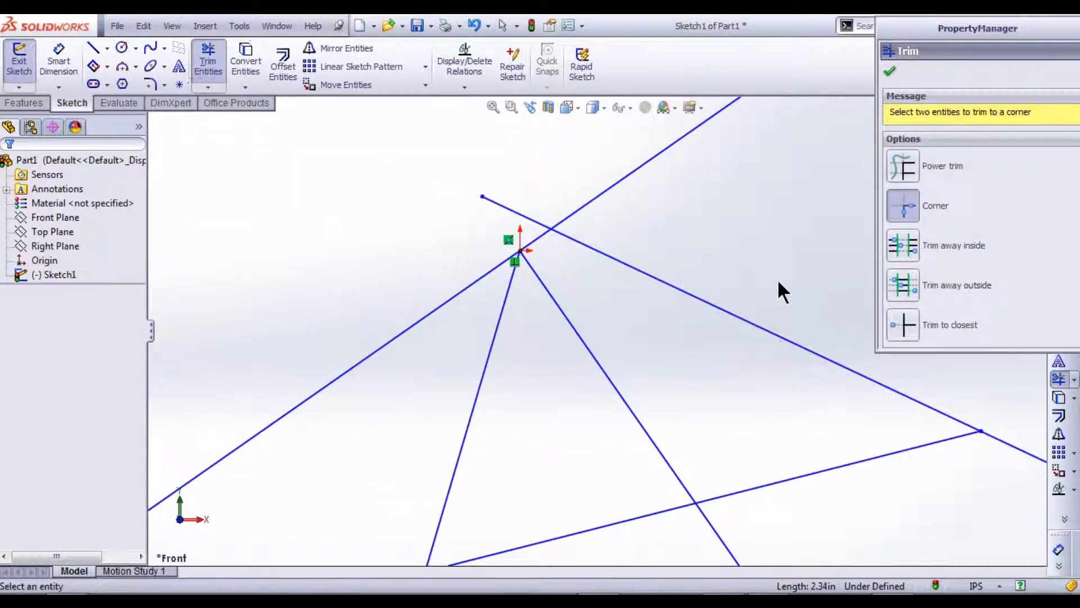
mouse_move(767, 286)
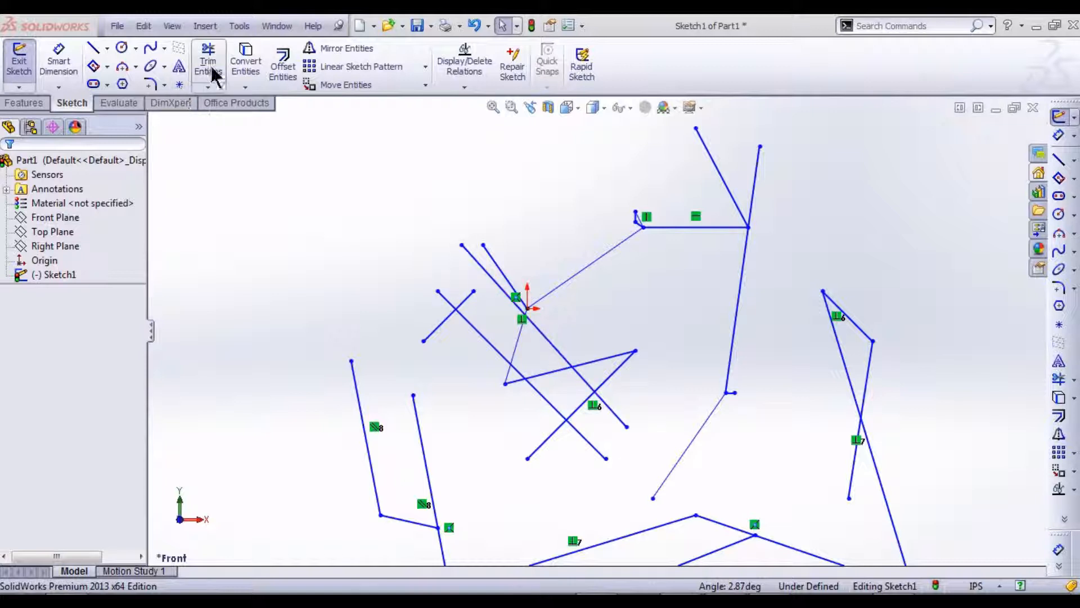
Step: Start Trim away inside and pick the first parallel diagonal line as a boundary
click(208, 62)
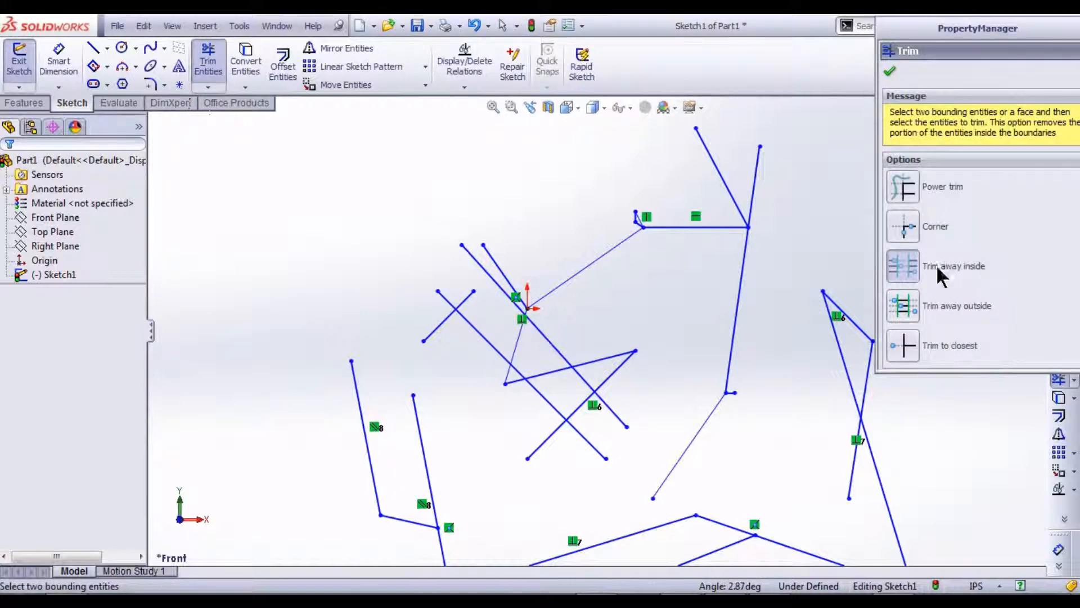
mouse_move(468, 458)
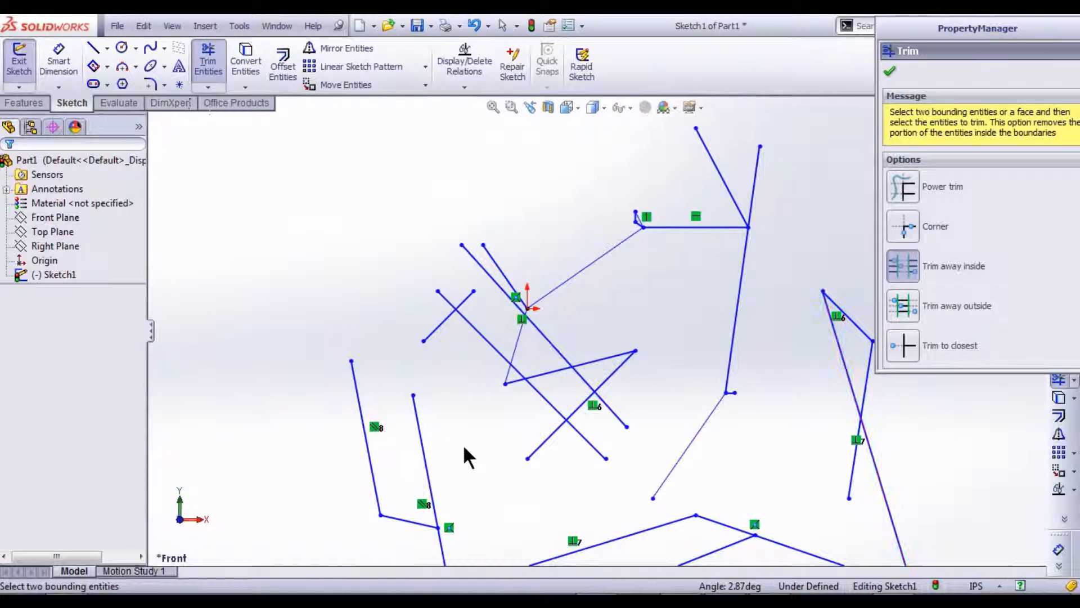
click(483, 337)
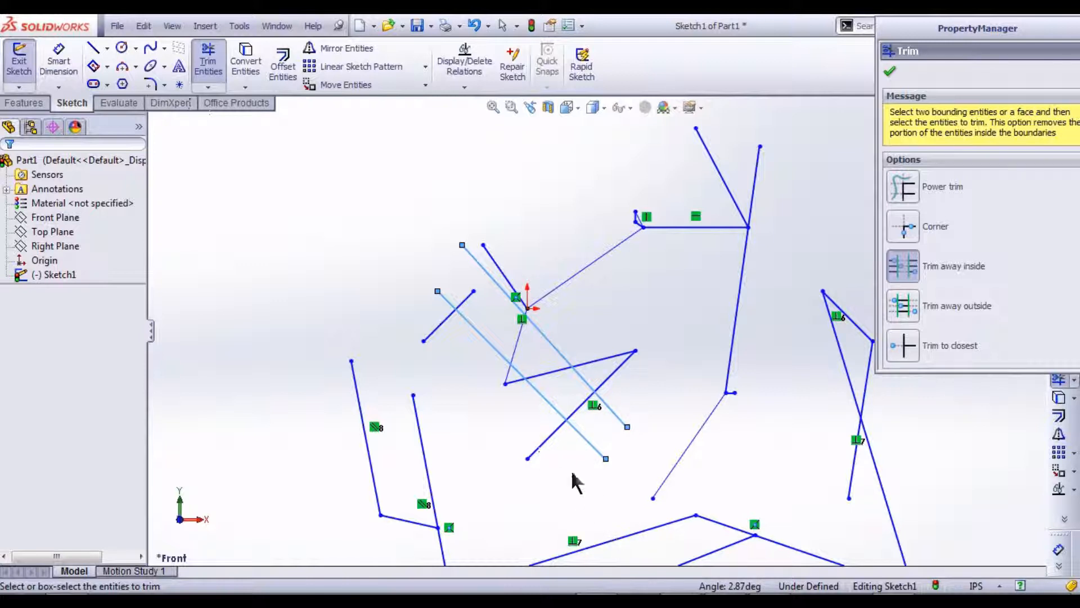
mouse_move(551, 447)
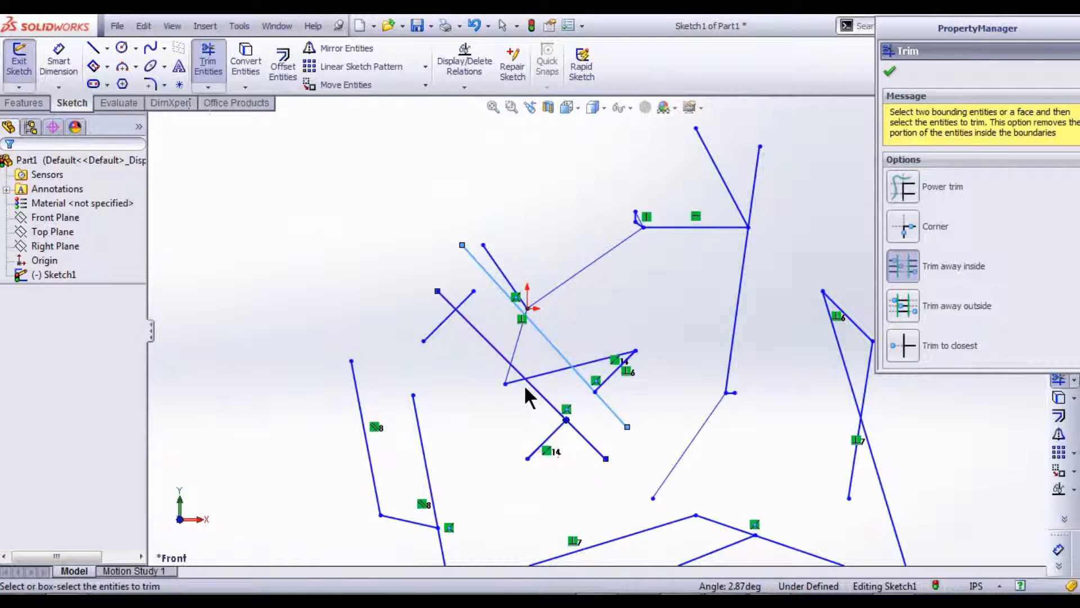
mouse_move(558, 383)
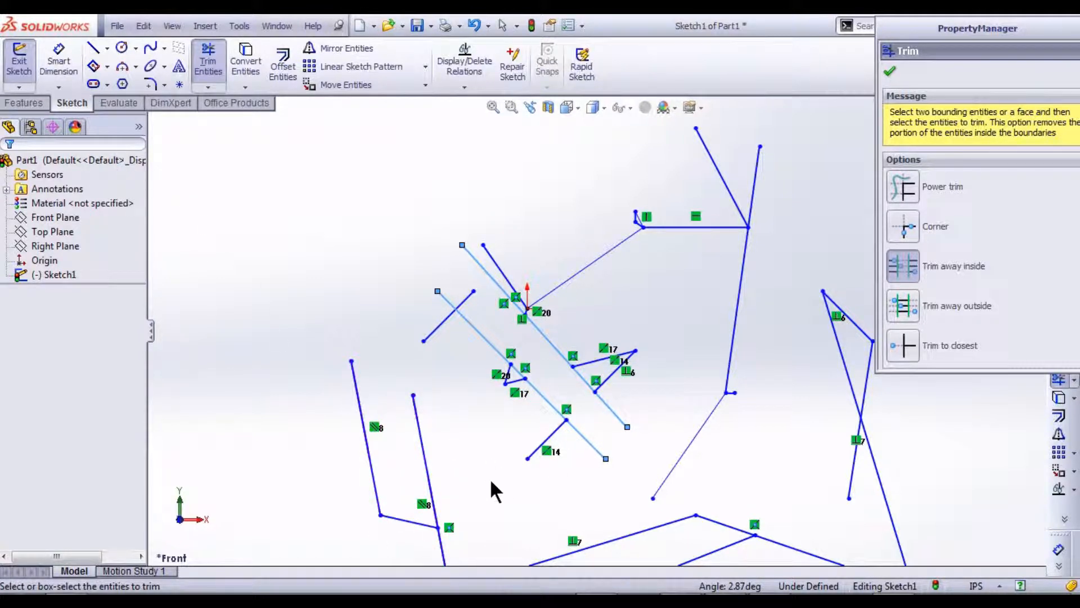
mouse_move(403, 364)
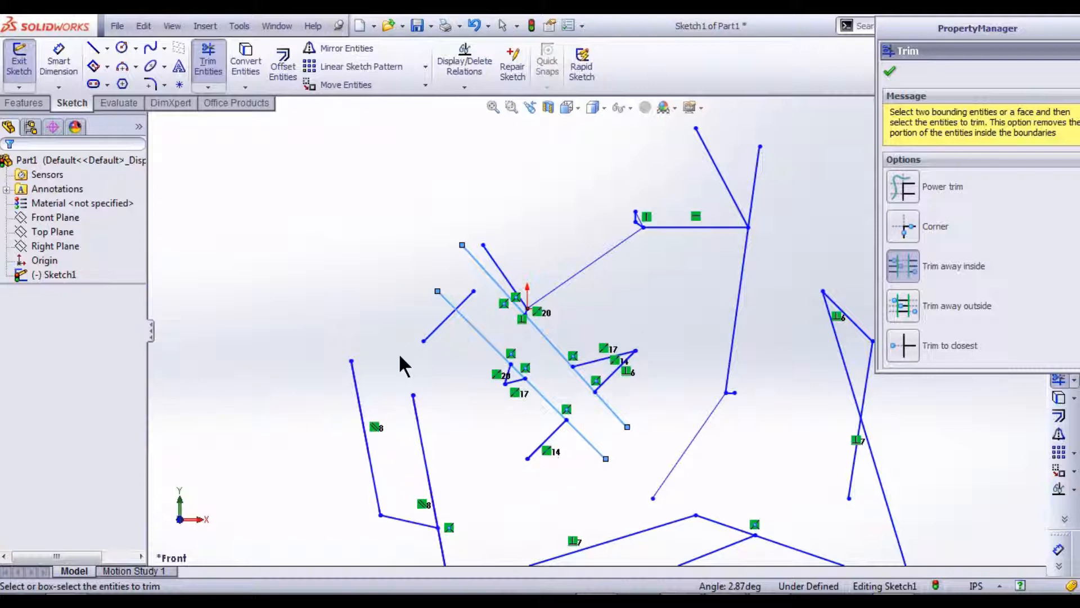
mouse_move(432, 338)
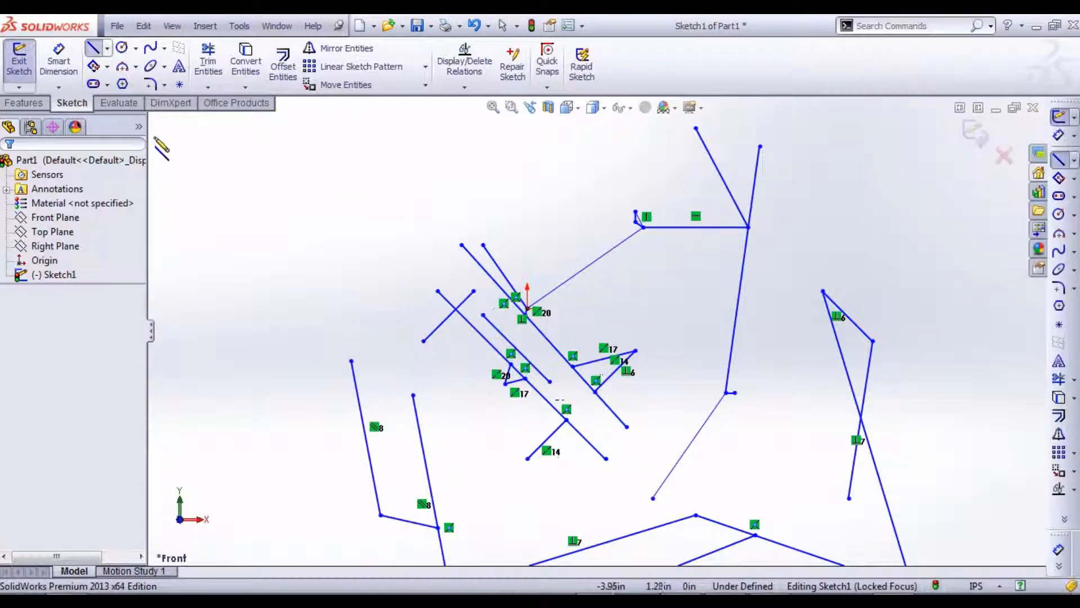
Step: Finish the inside trim and restart Trim Entities set to Trim away outside
click(207, 62)
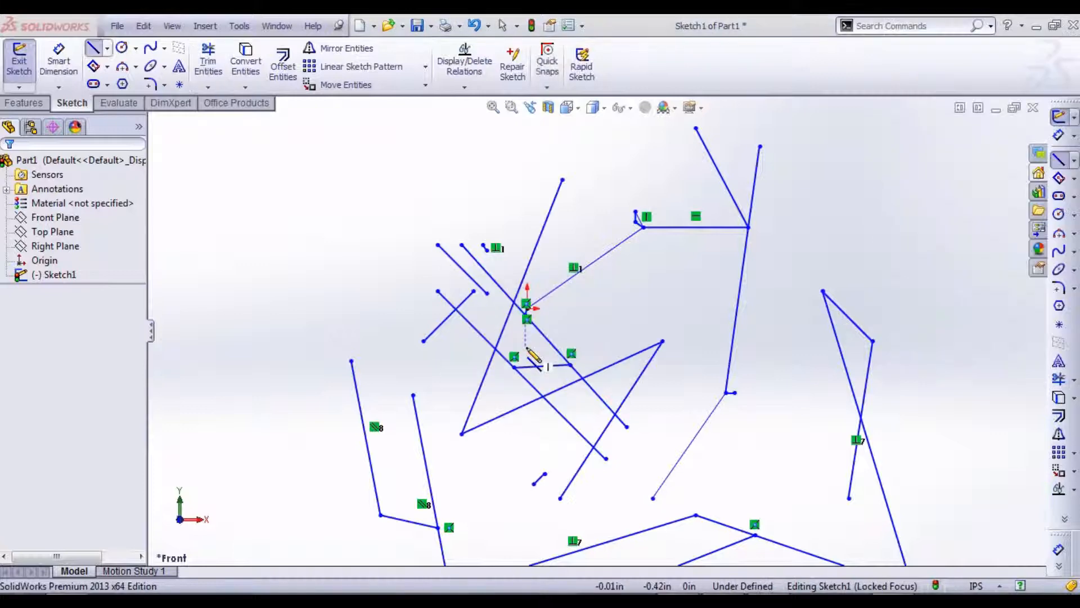
click(207, 65)
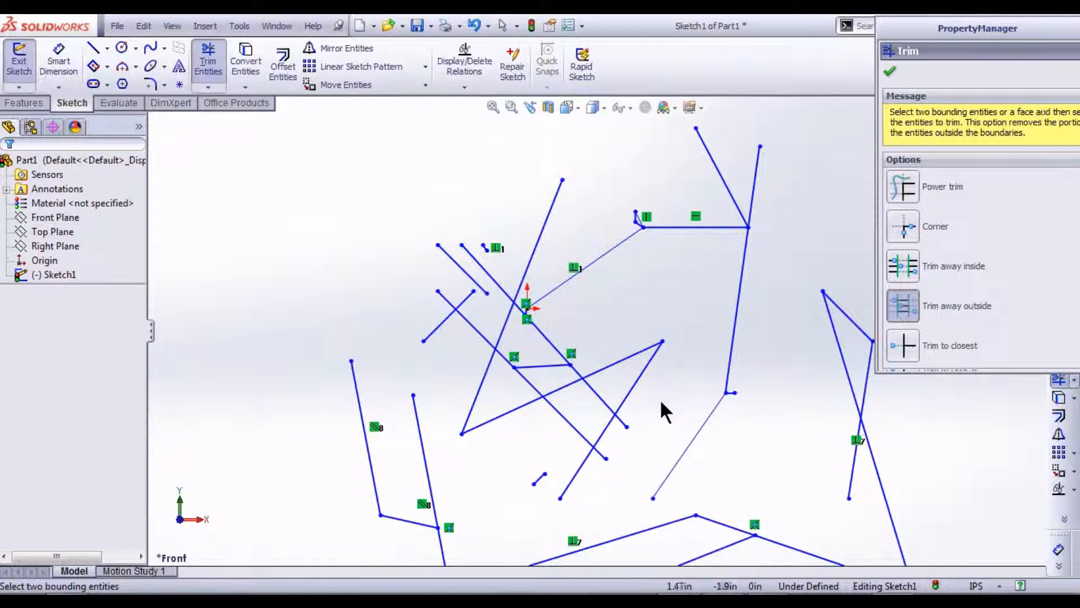
Step: Pick the two parallel lines as boundaries and trim the crossing lines outside them
click(613, 396)
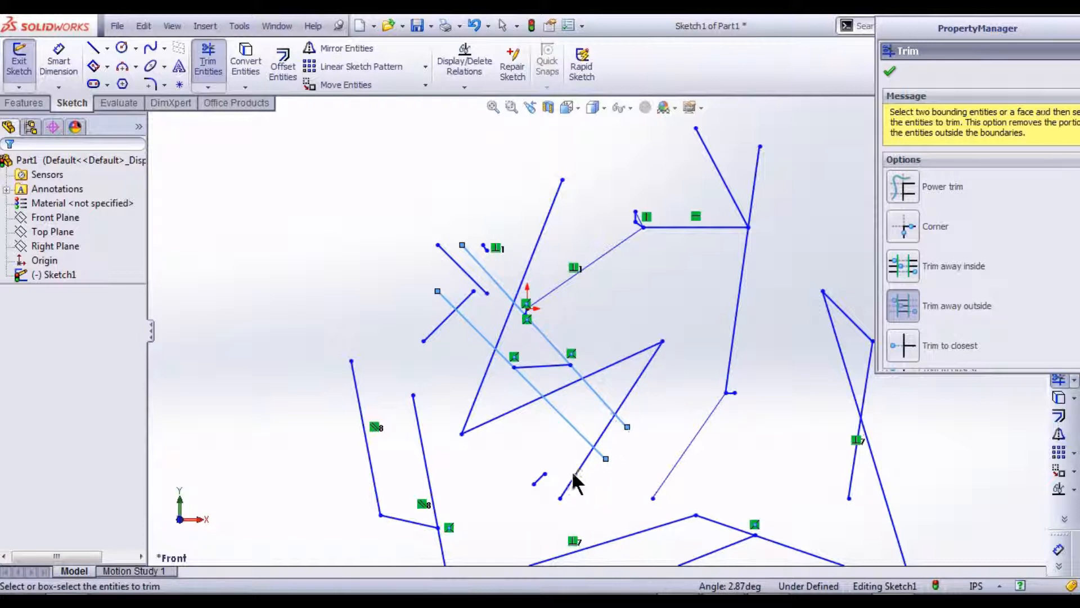
click(577, 479)
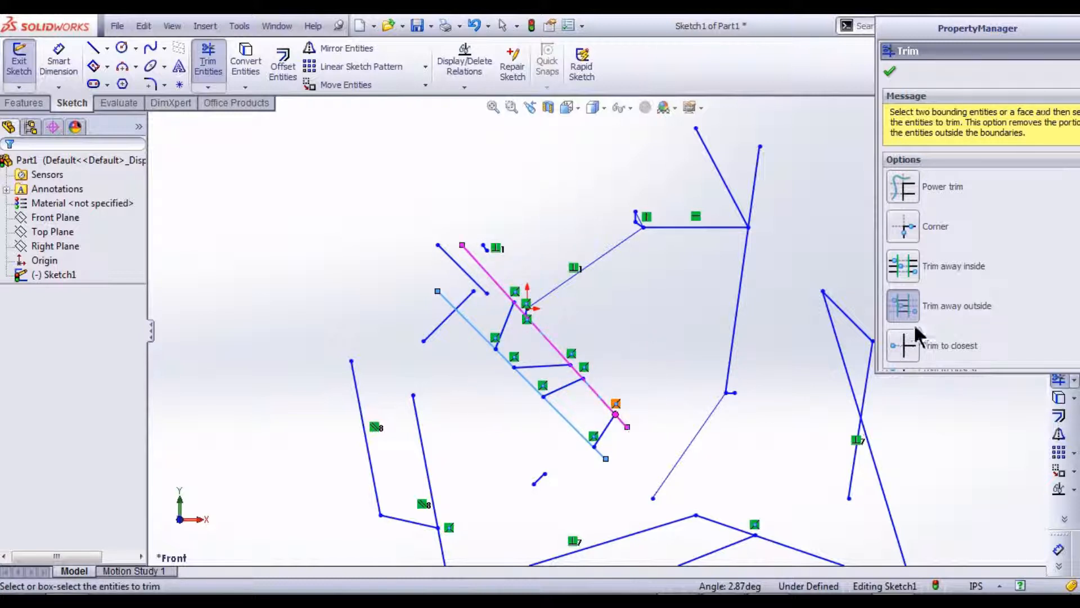
click(612, 431)
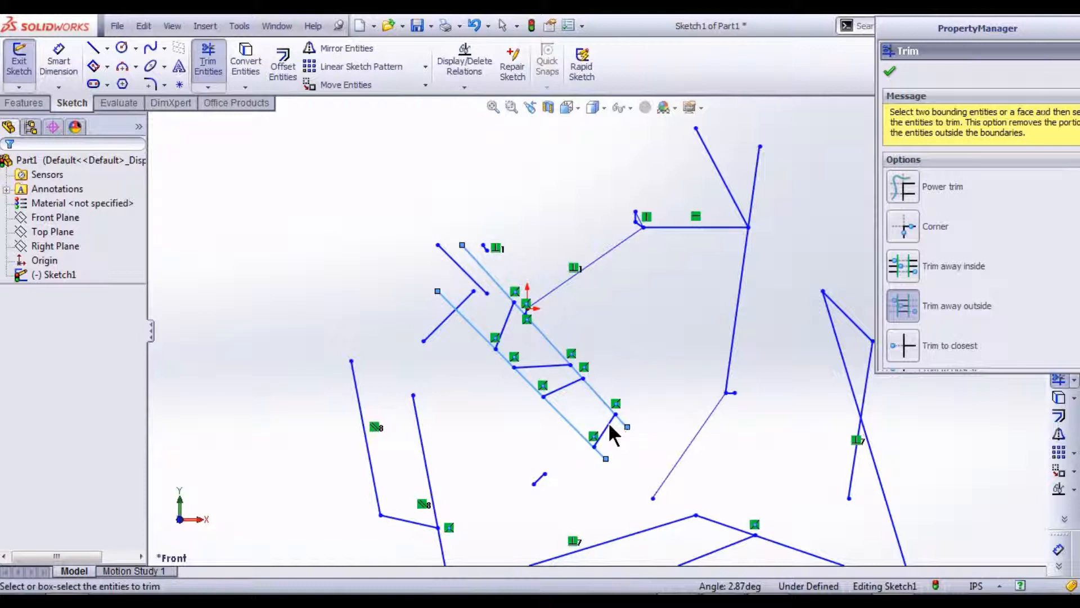
mouse_move(572, 400)
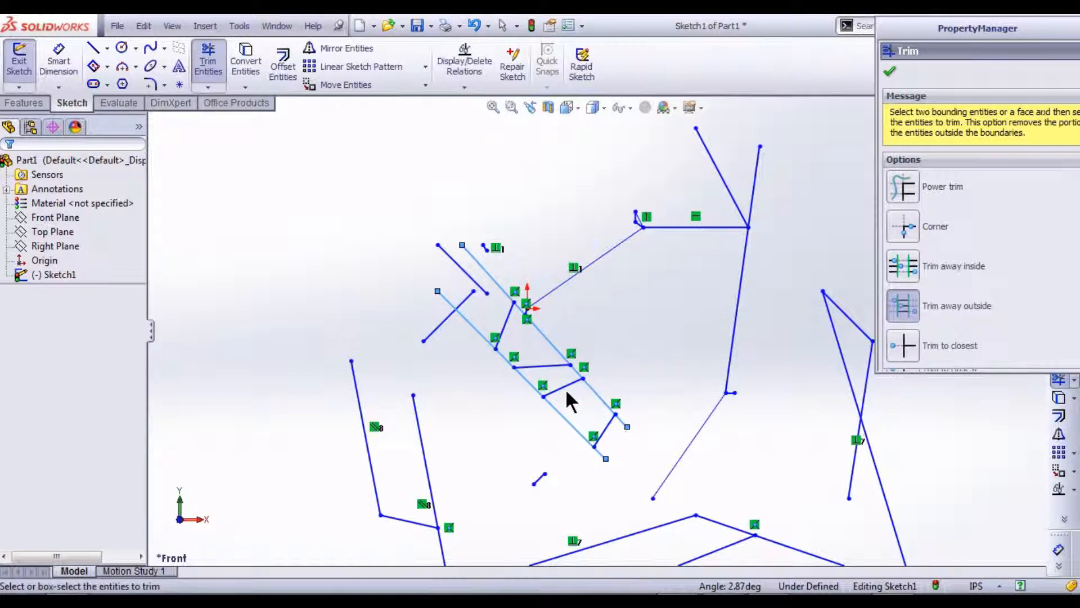
mouse_move(541, 358)
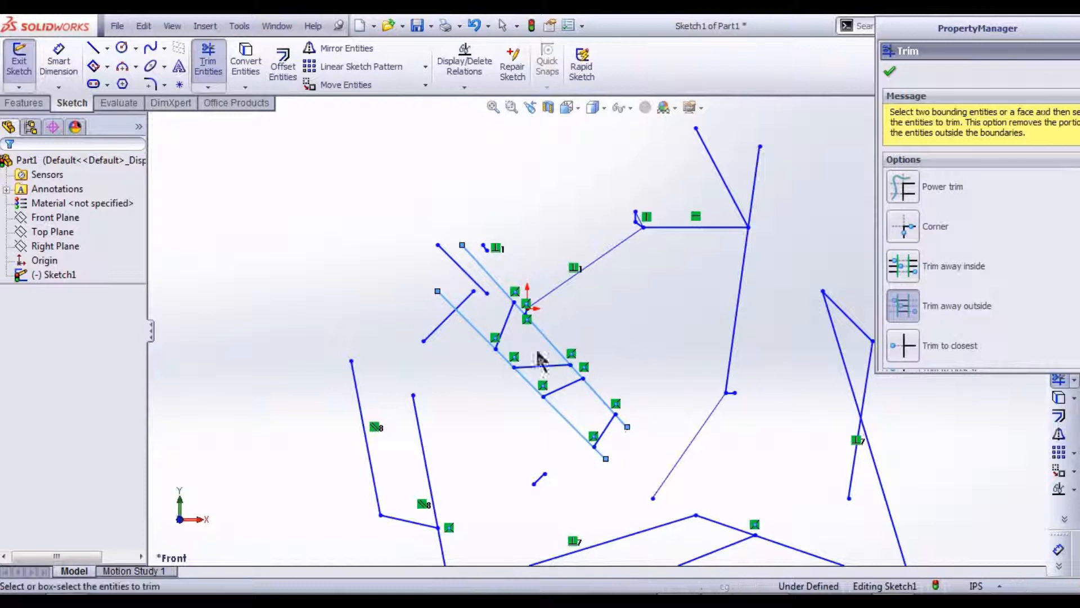
mouse_move(486, 296)
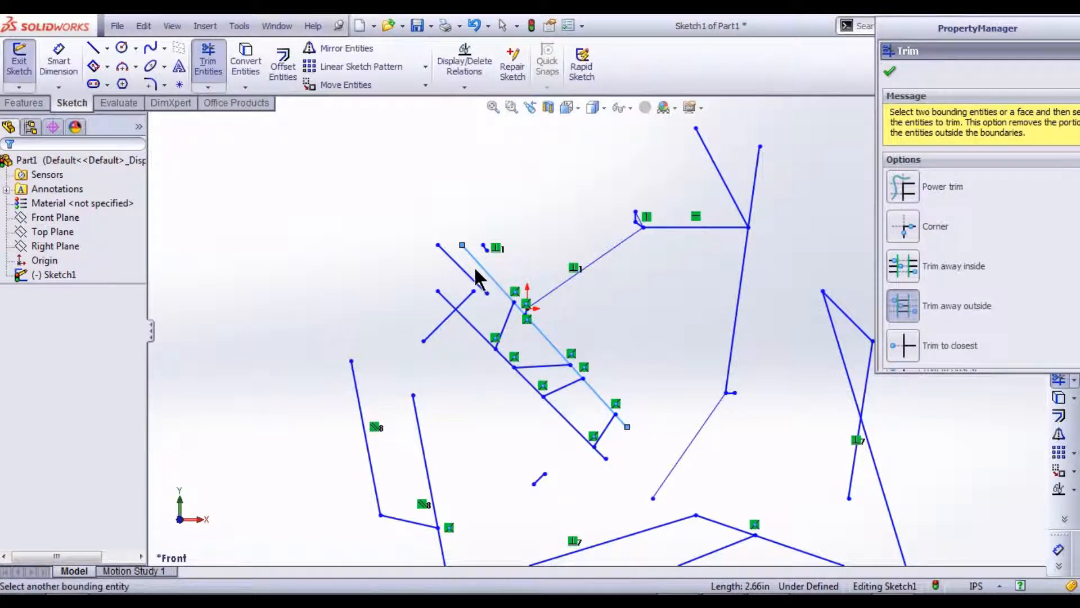
click(486, 272)
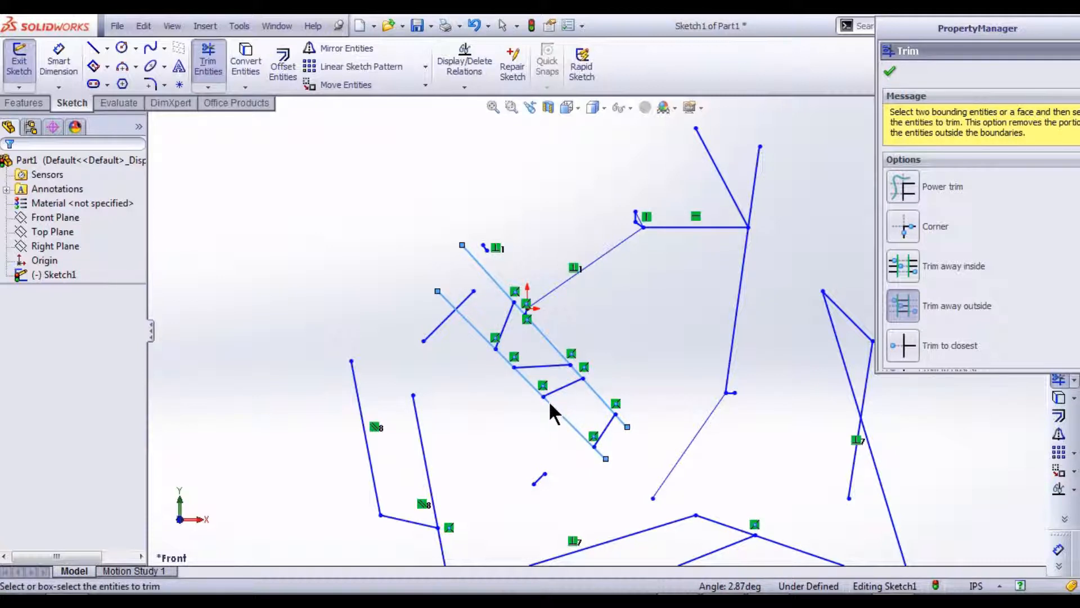
mouse_move(558, 403)
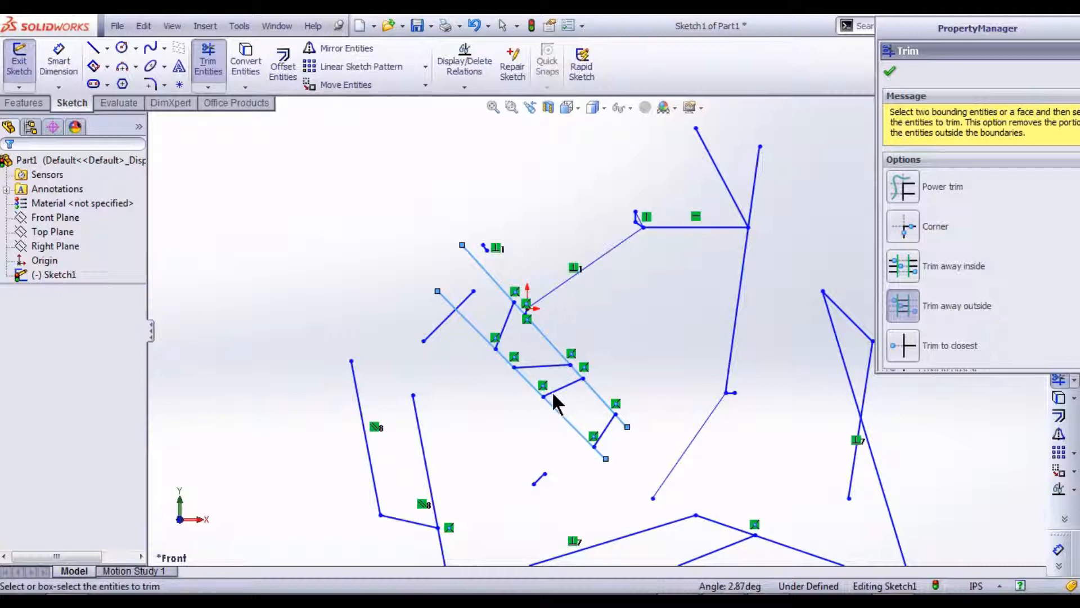
click(490, 348)
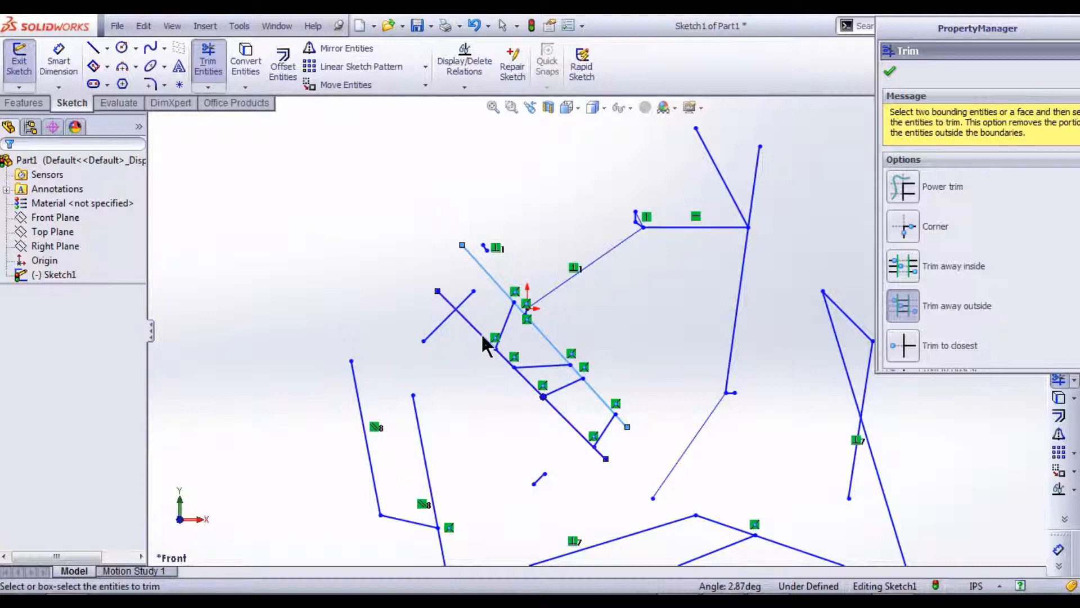
Step: After a failed outside trim on the short line, switch the trim mode to Trim to closest
click(493, 341)
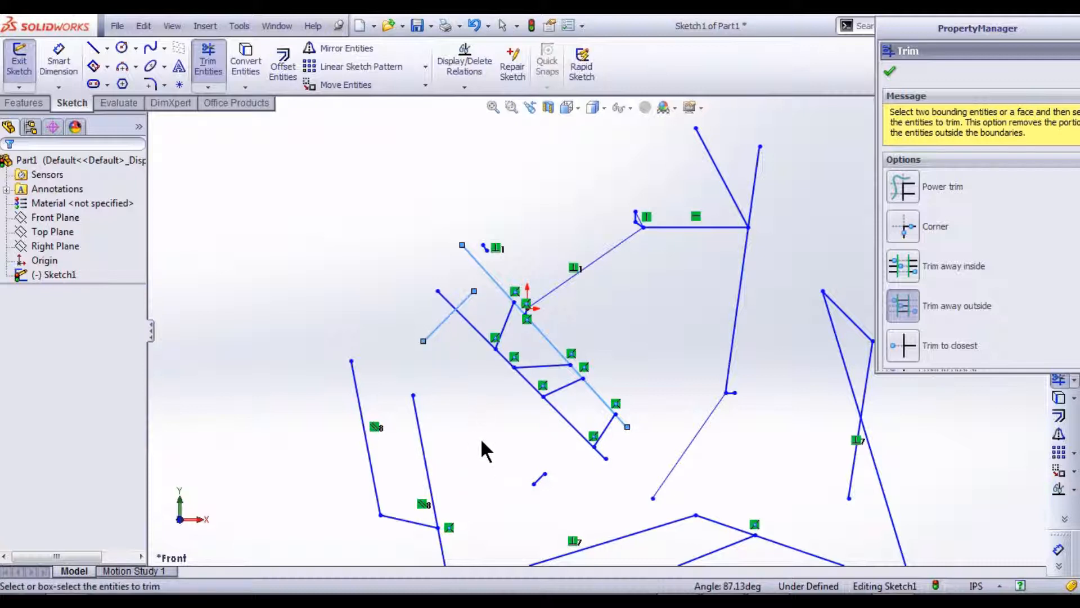
mouse_move(471, 331)
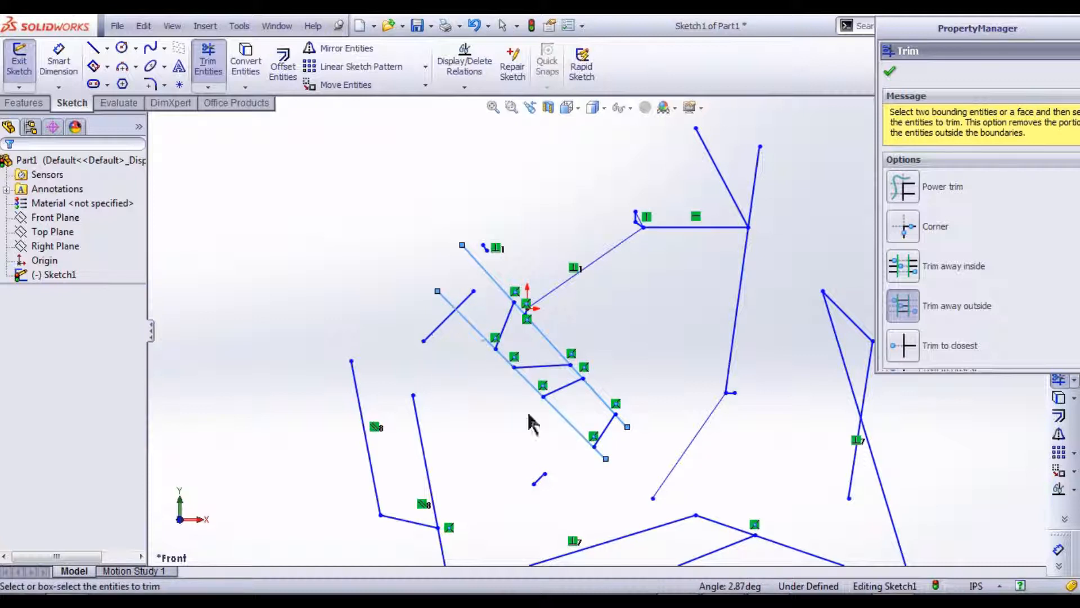
mouse_move(441, 337)
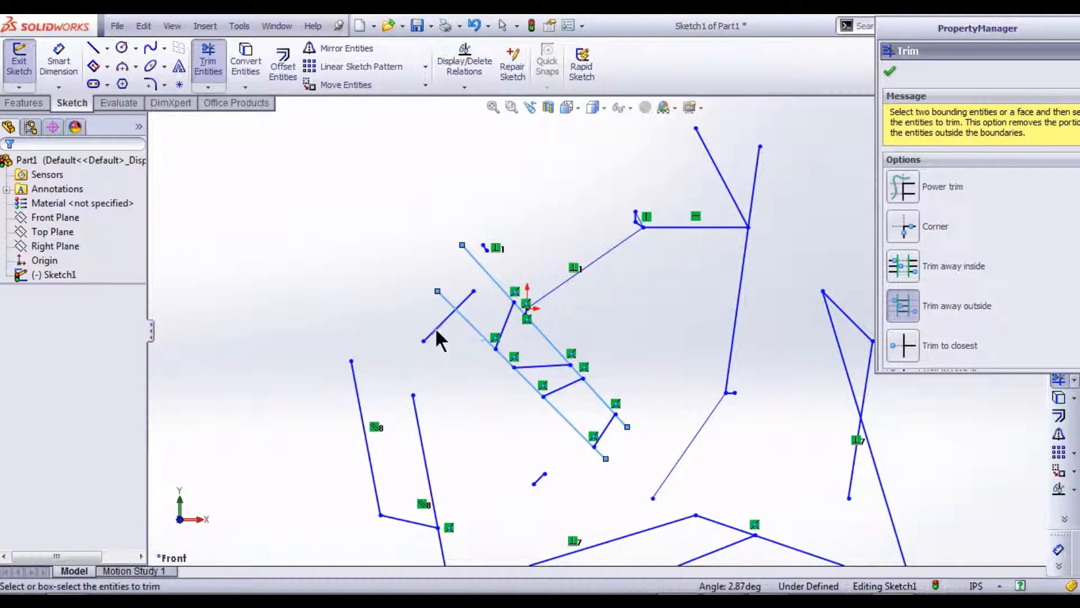
mouse_move(441, 341)
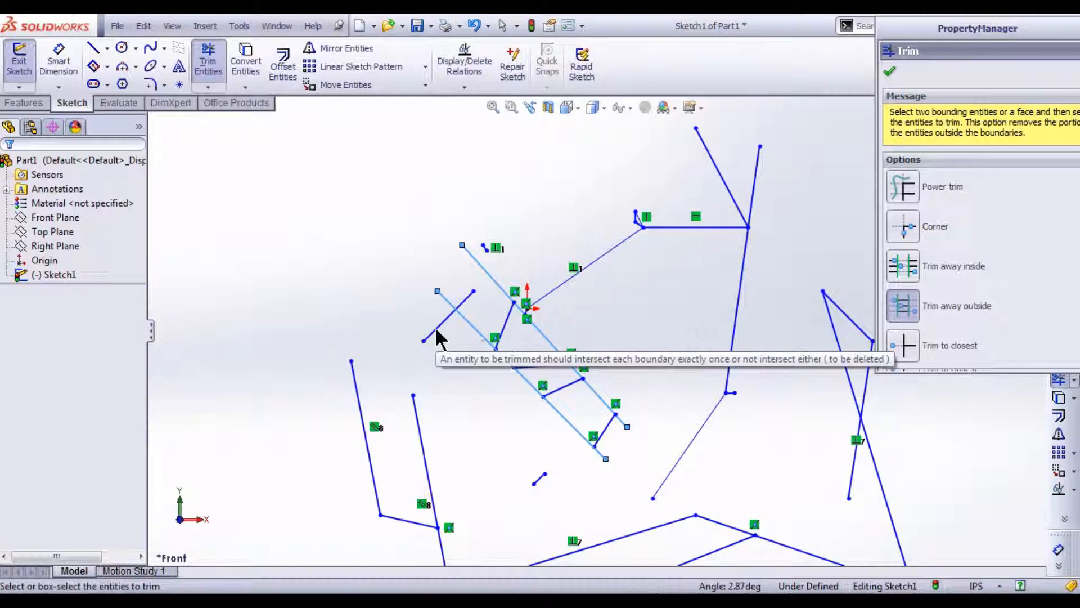
mouse_move(698, 306)
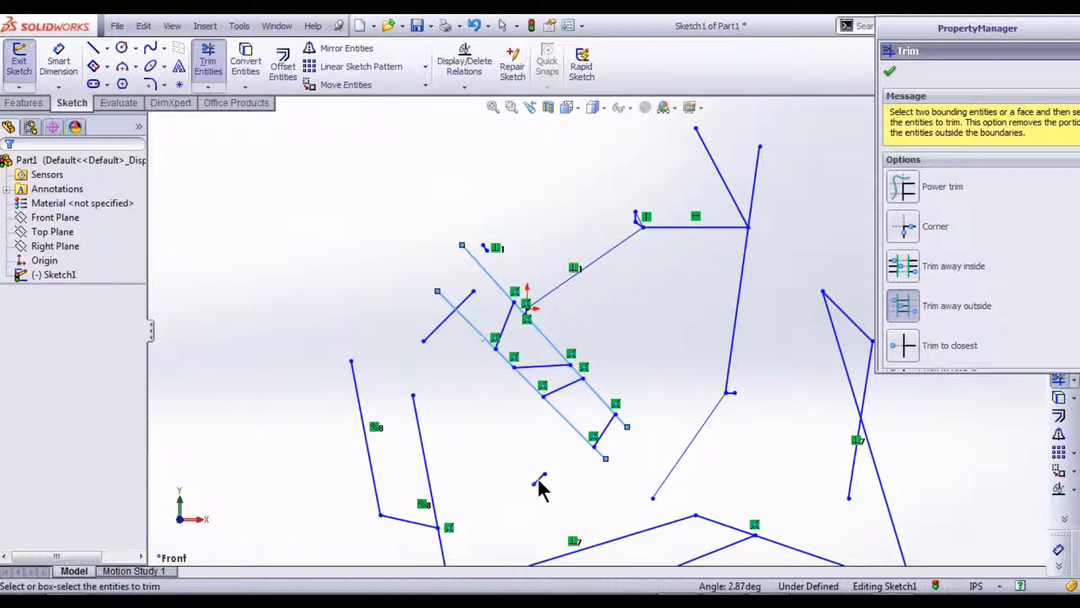
mouse_move(424, 444)
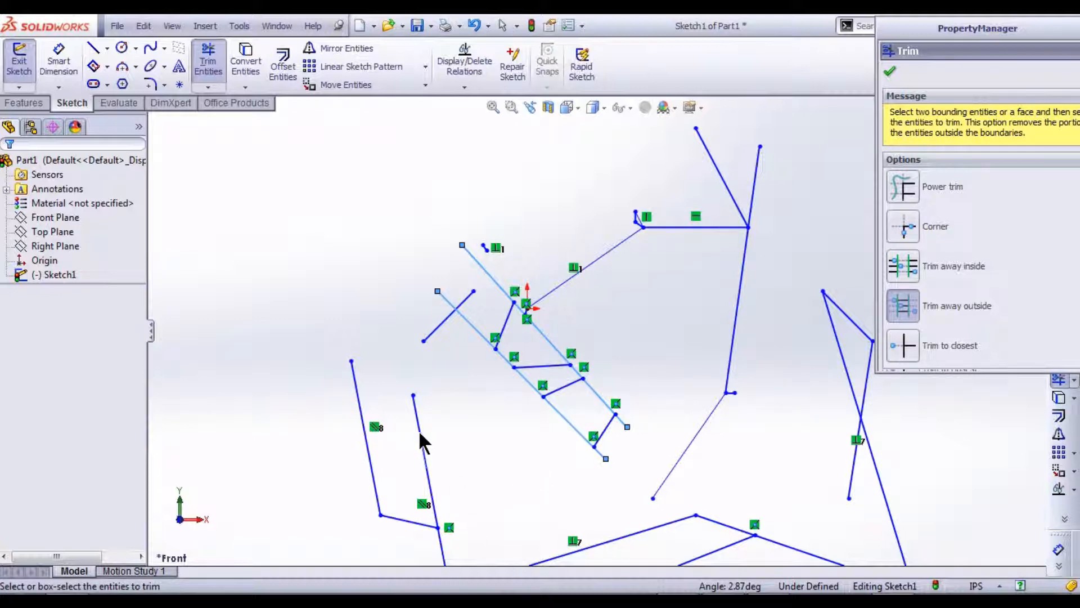
click(420, 445)
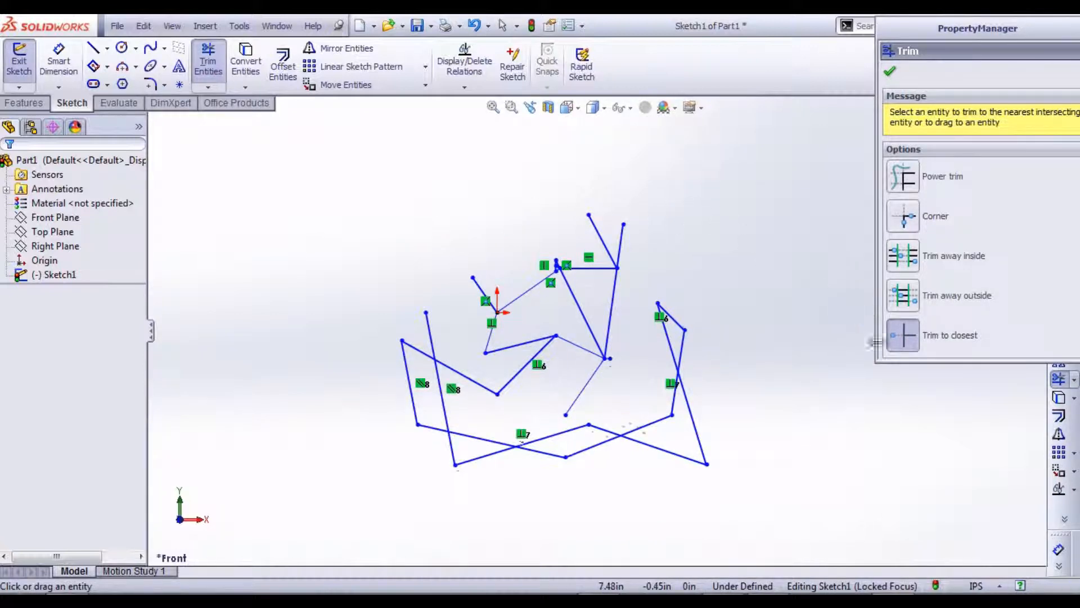
mouse_move(458, 509)
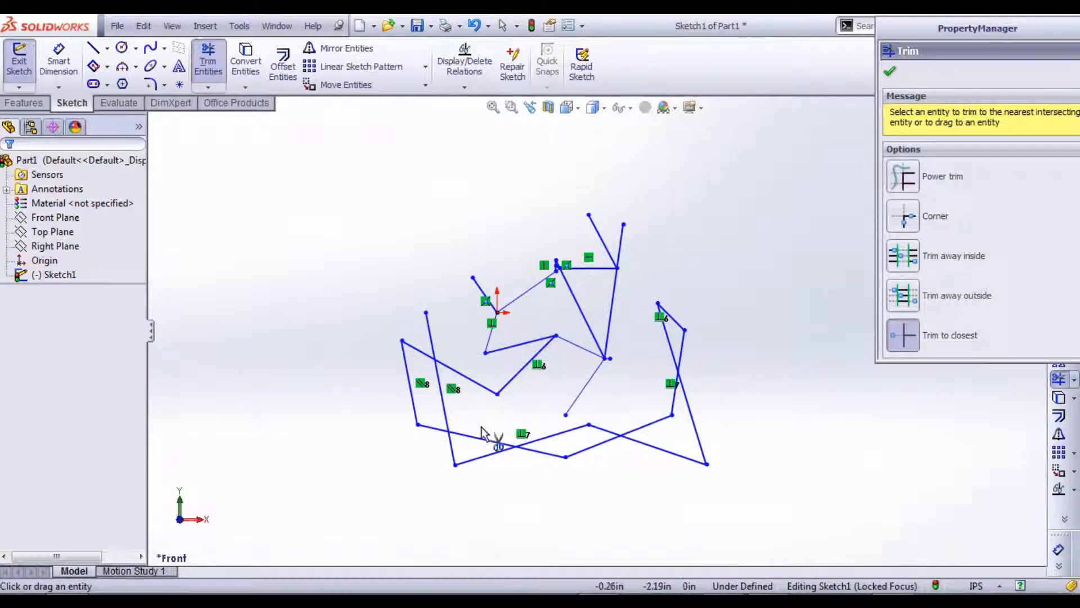
Step: Cut the bottom crossing line back to its nearest intersection with Trim to closest
scroll(up, 3)
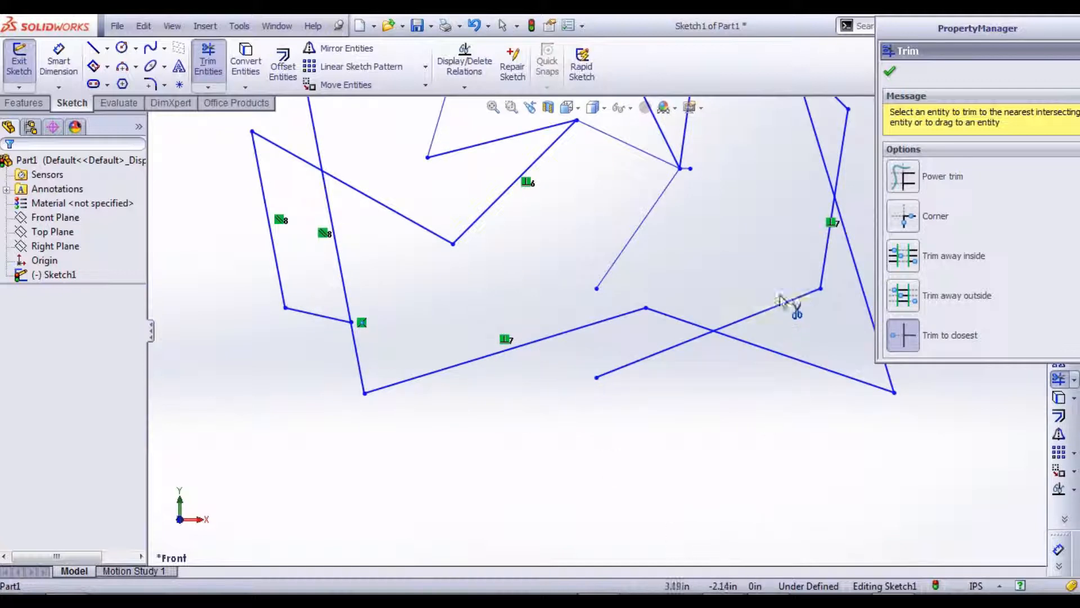
click(796, 314)
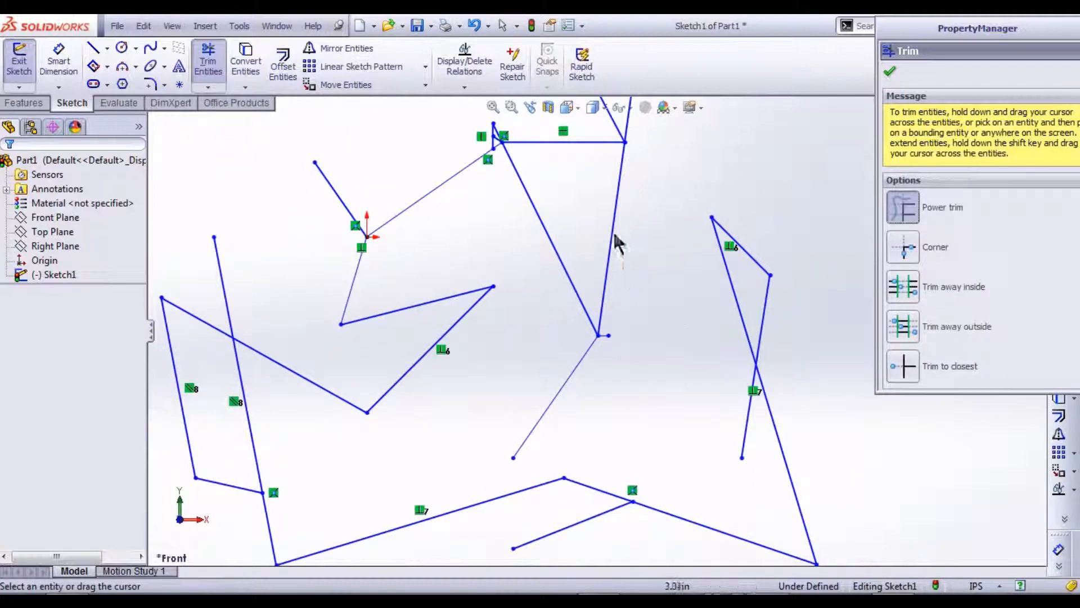
scroll(up, 3)
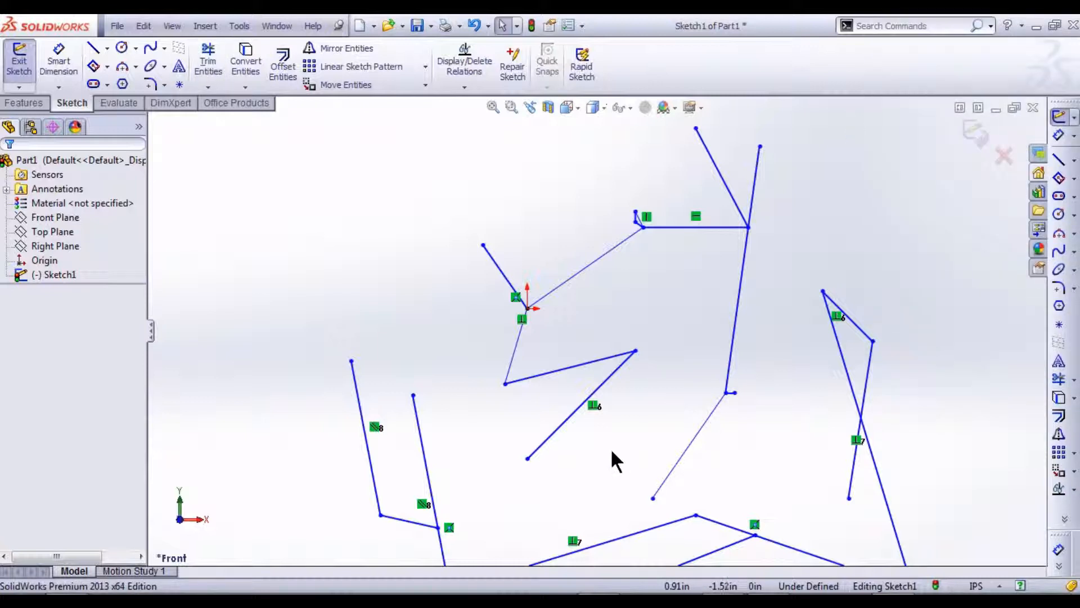
mouse_move(364, 341)
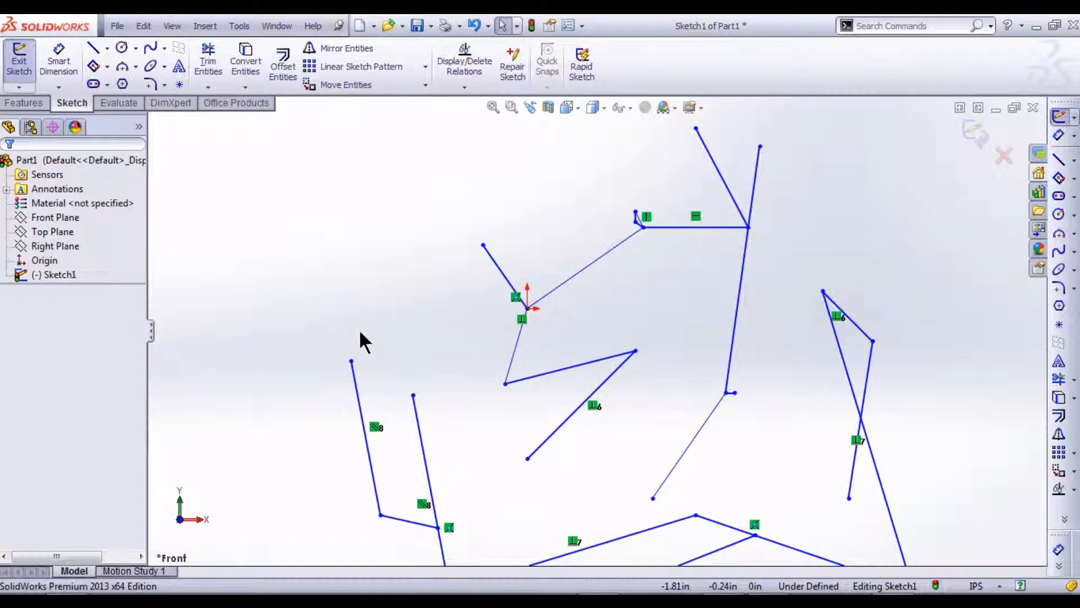
mouse_move(314, 185)
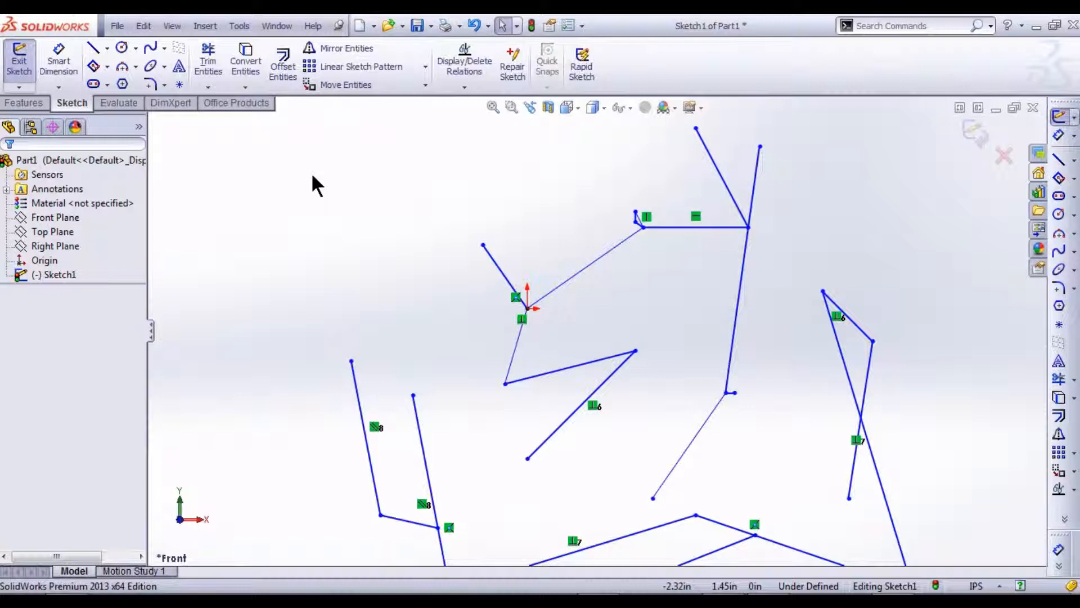
mouse_move(808, 185)
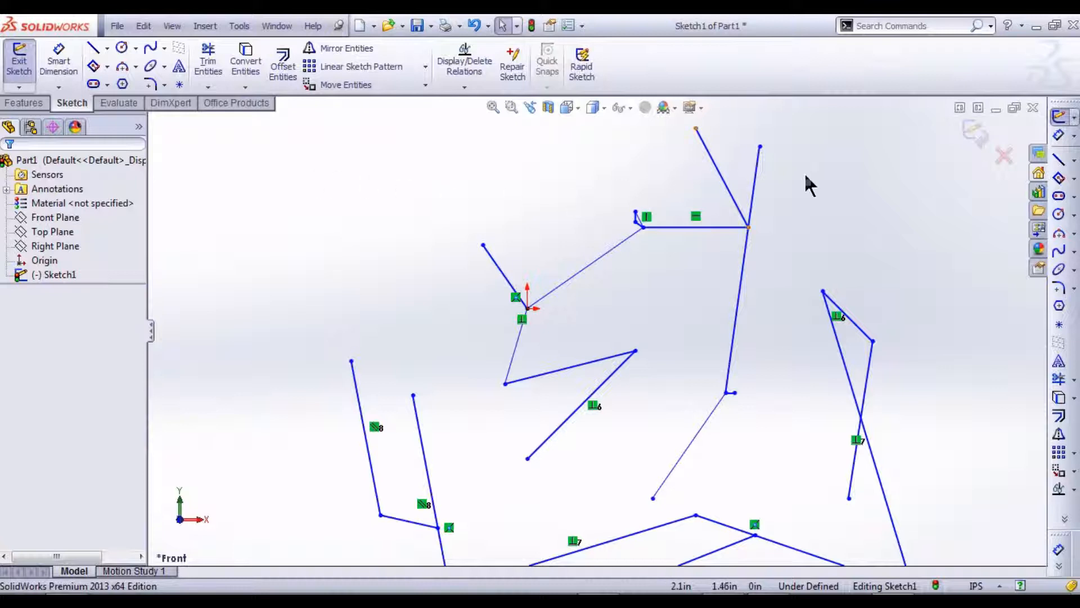